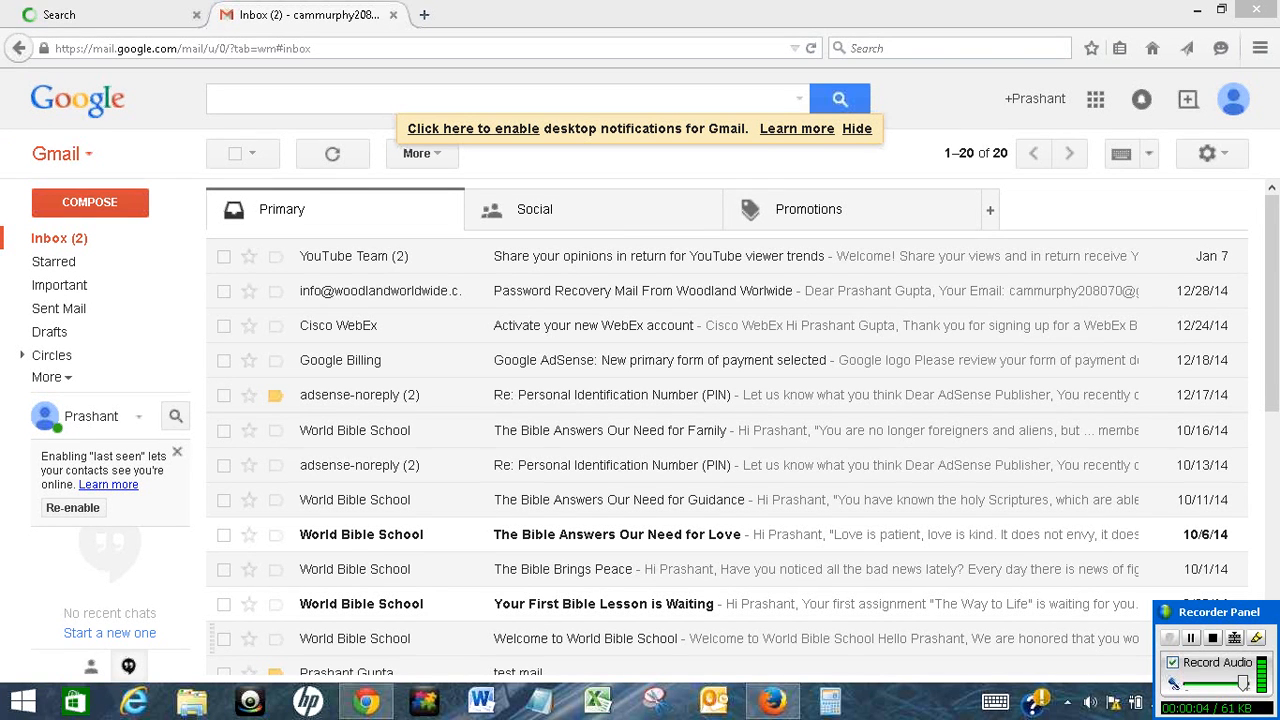
{"action": "mouse_move", "coordinate": [1112, 632]}
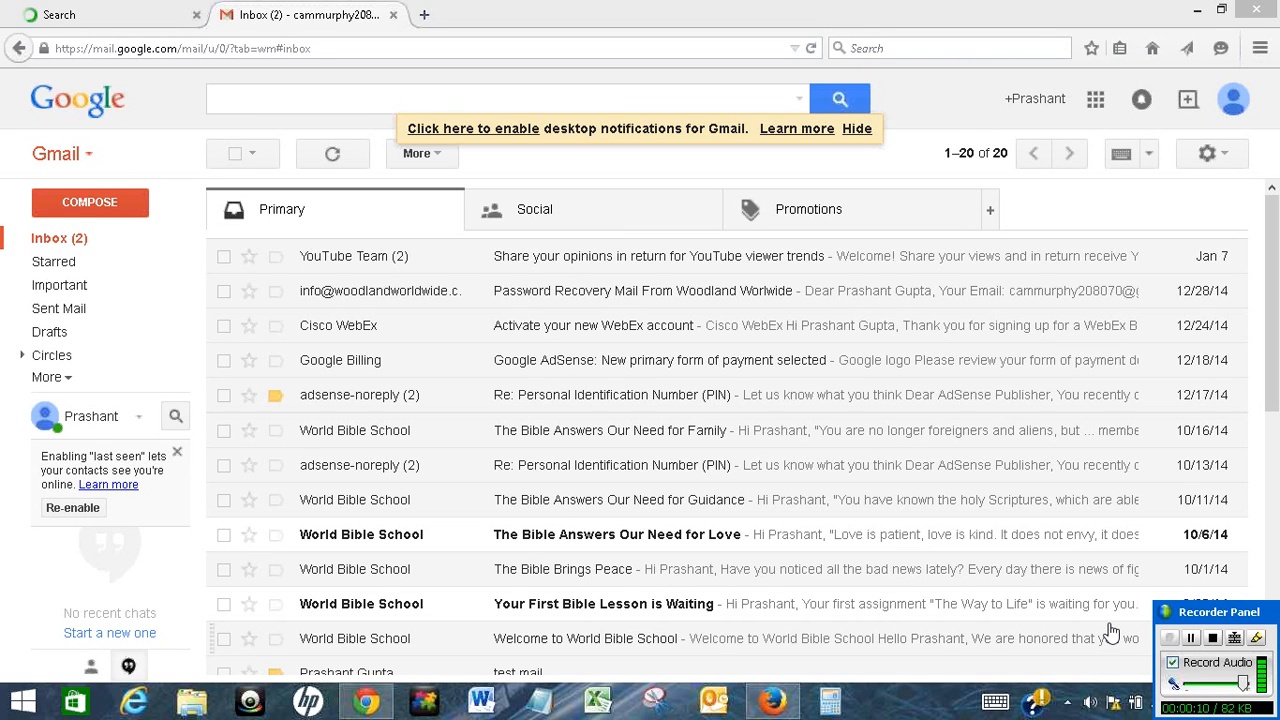
{"action": "mouse_move", "coordinate": [1034, 508]}
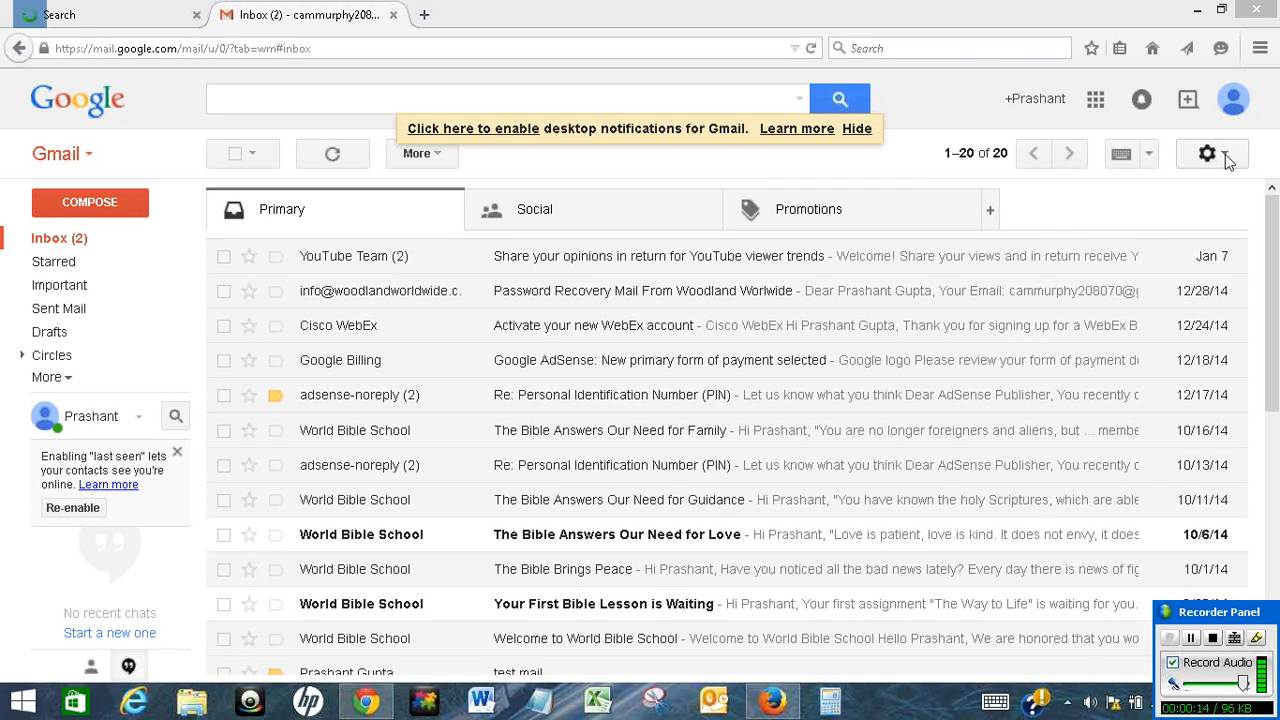
Reach the Accounts and Import settings page from the Gmail gear menu.
{"action": "left_click", "coordinate": [1208, 152]}
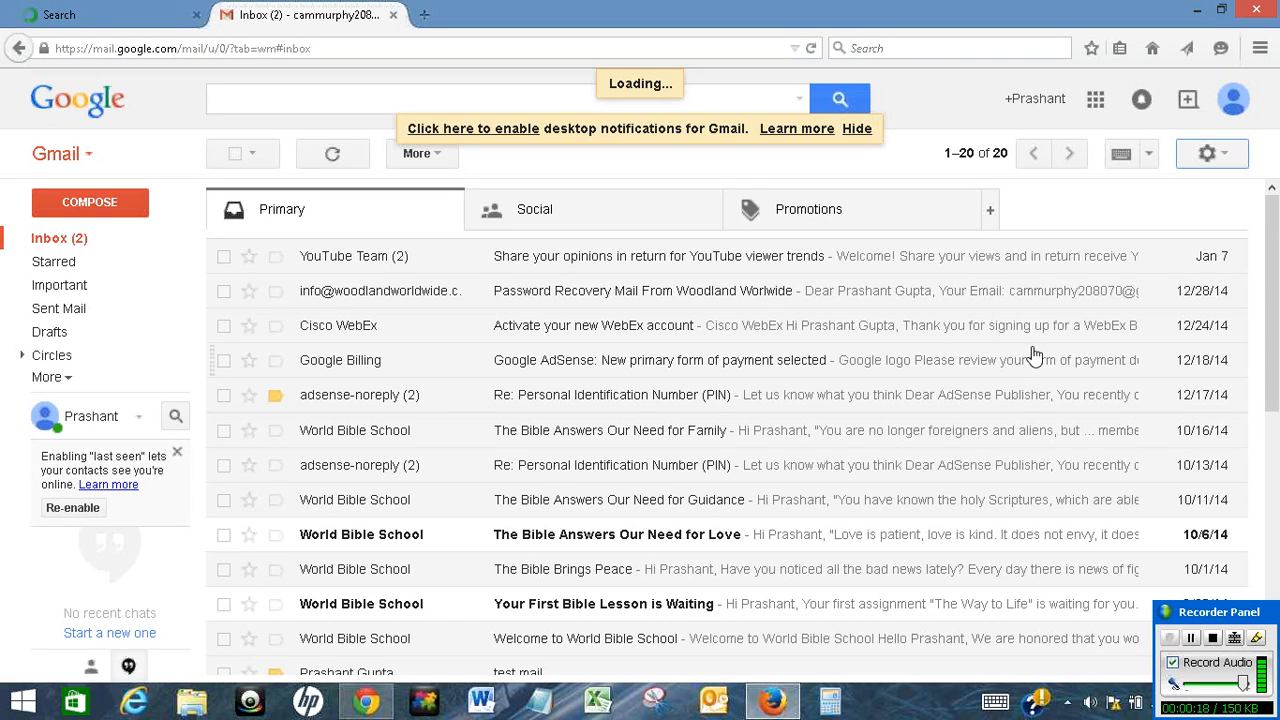
{"action": "left_click", "coordinate": [1206, 152]}
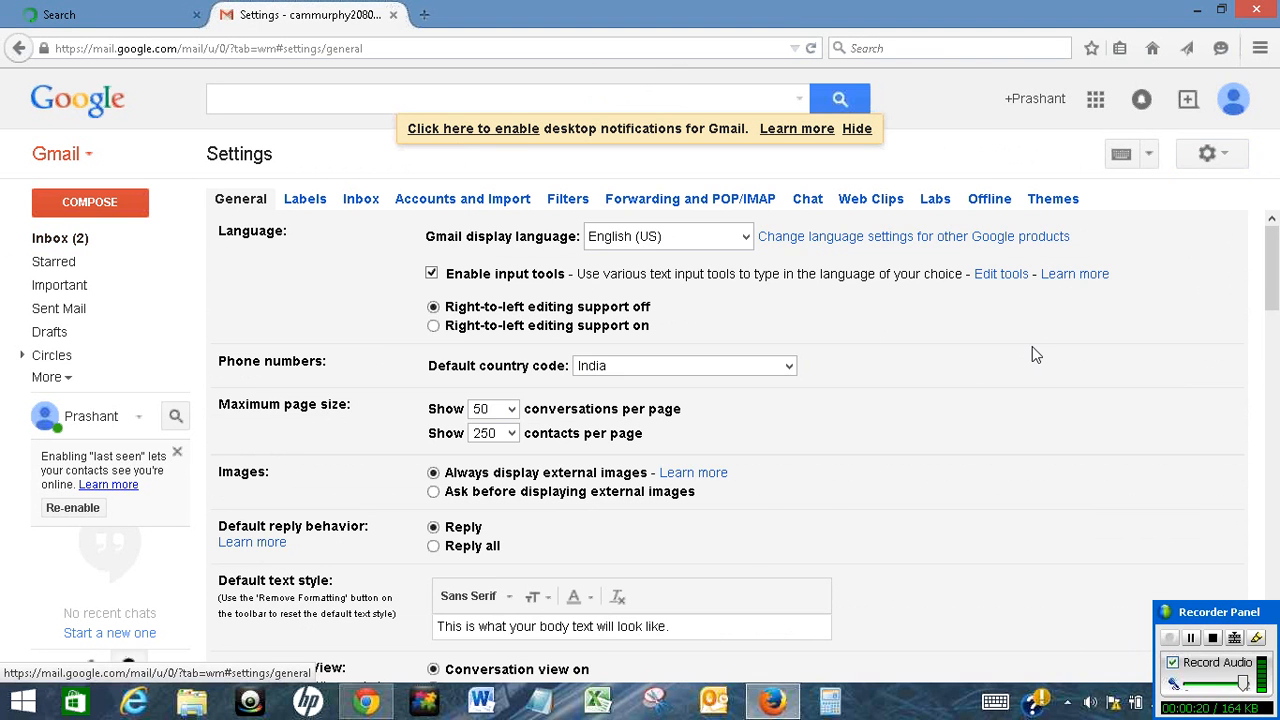
{"action": "left_click", "coordinate": [462, 198]}
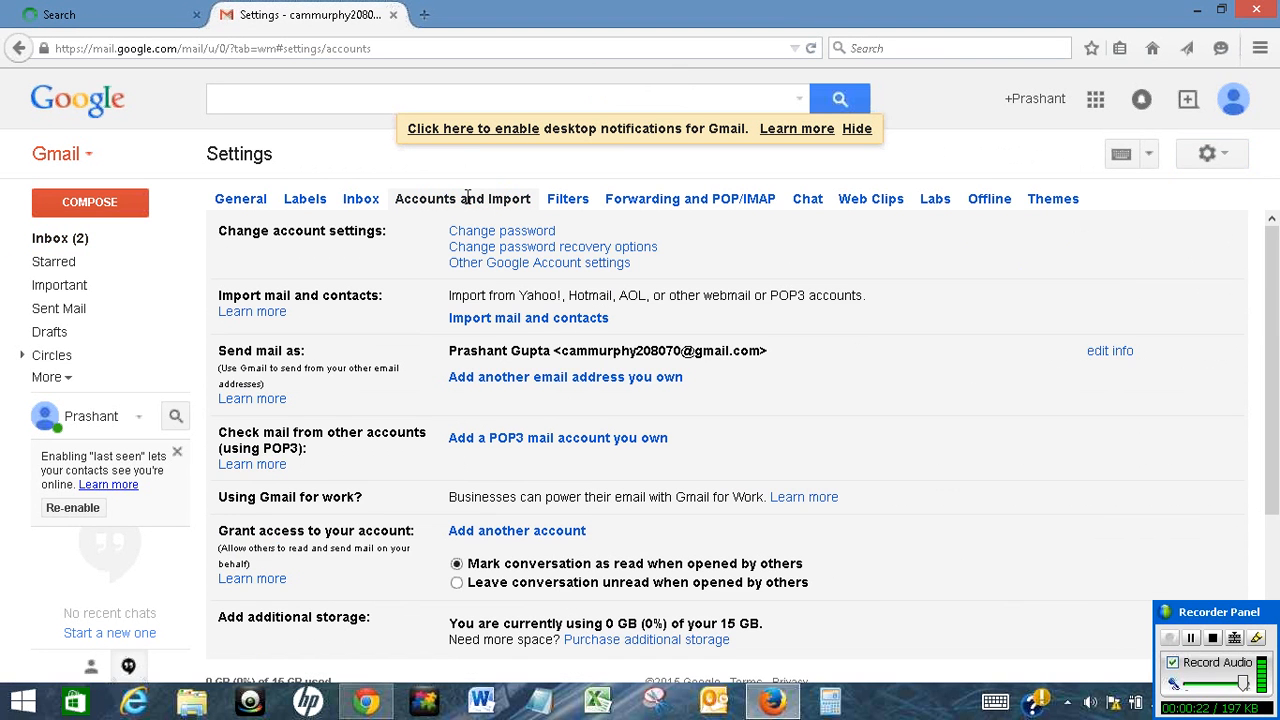
{"action": "mouse_move", "coordinate": [552, 248]}
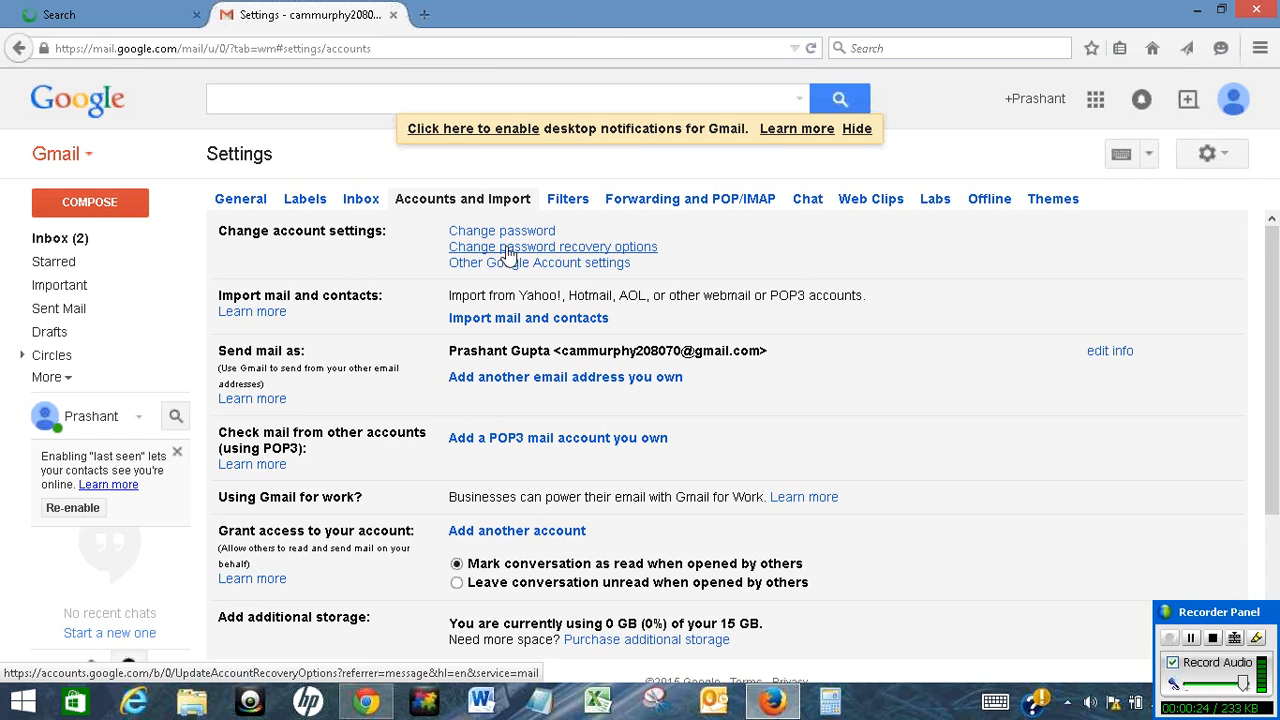
Choose Change password recovery options and sign in again with the account password.
{"action": "left_click", "coordinate": [552, 248]}
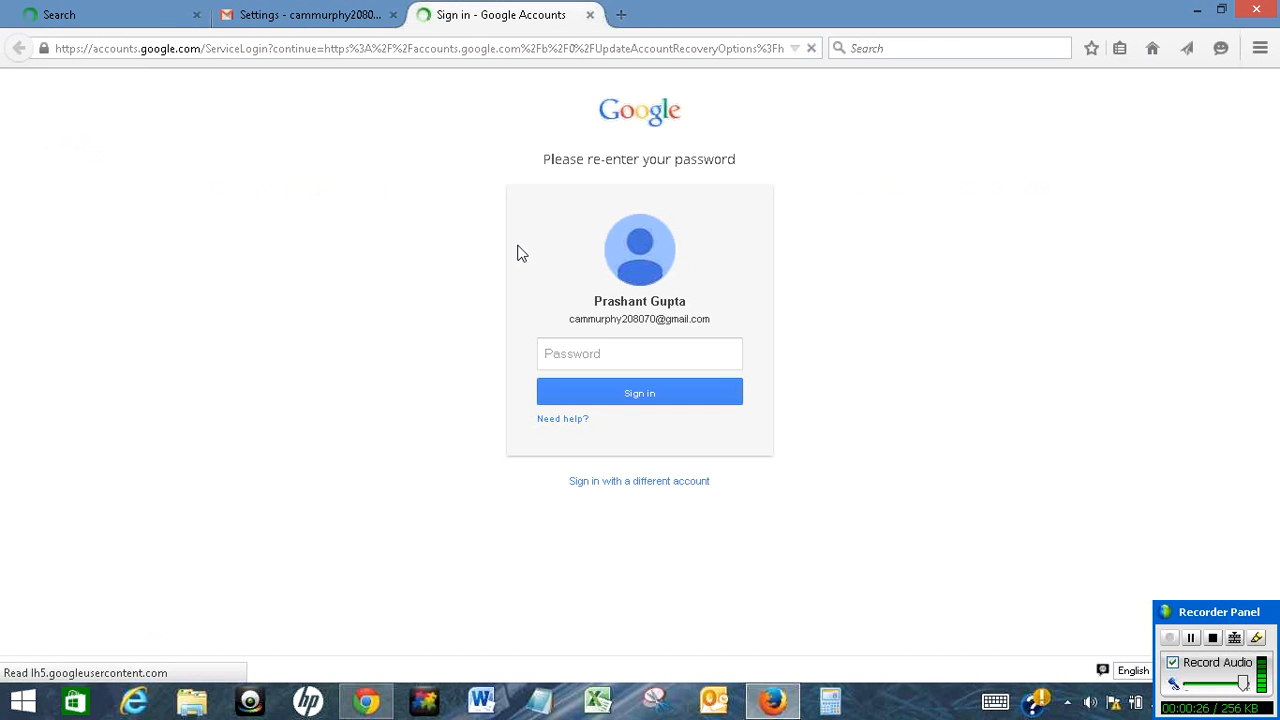
{"action": "left_click", "coordinate": [640, 352]}
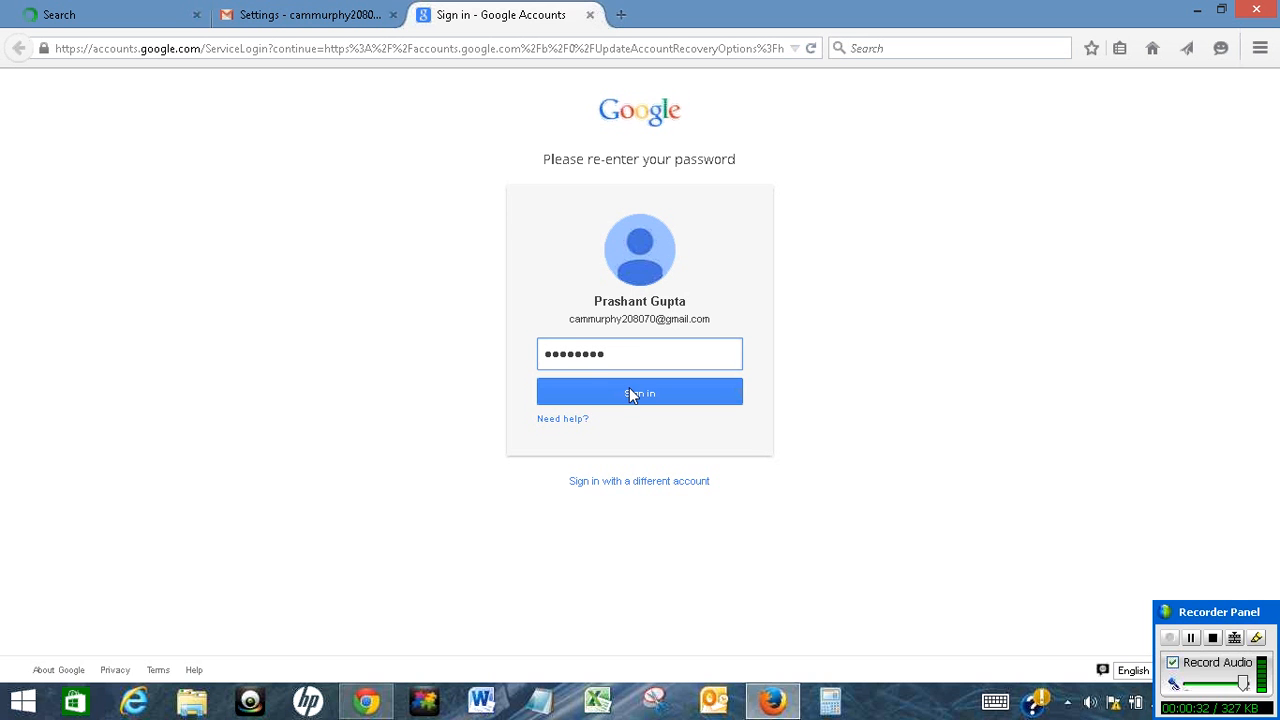
{"action": "left_click", "coordinate": [640, 390]}
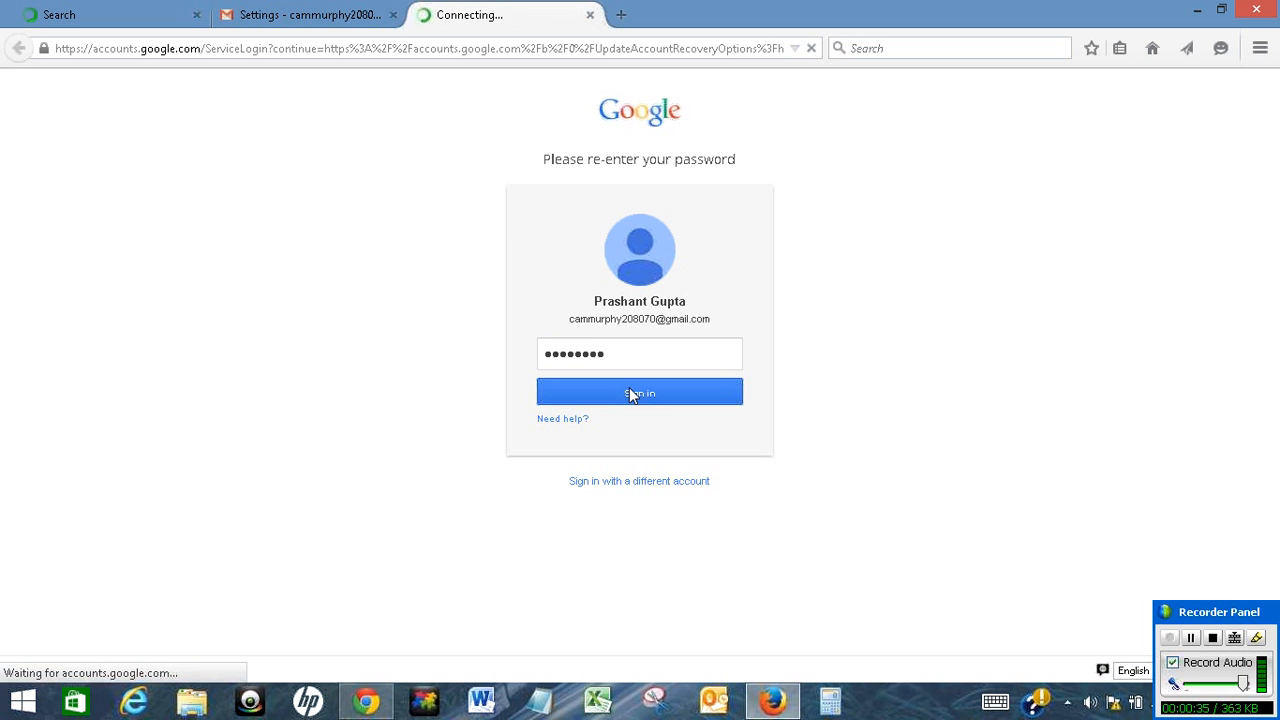
{"action": "left_click", "coordinate": [640, 390]}
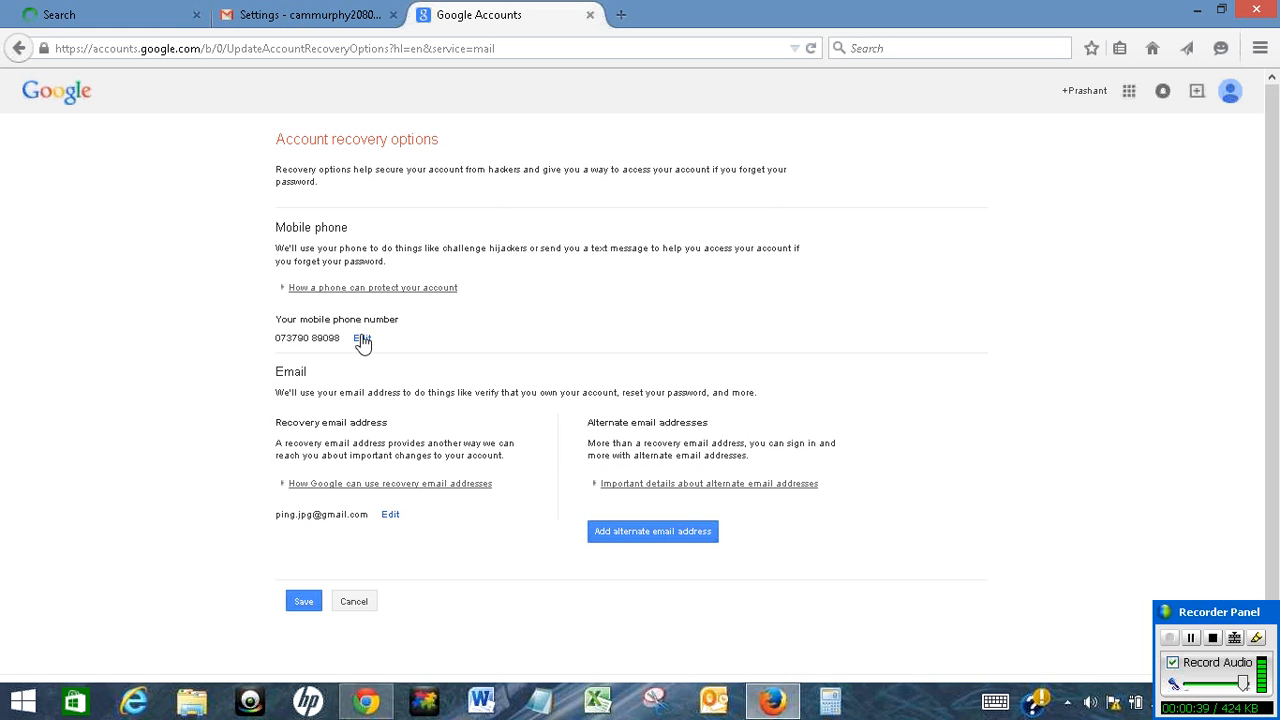
Switch the mobile phone number and recovery email address into edit mode.
{"action": "left_click", "coordinate": [360, 338]}
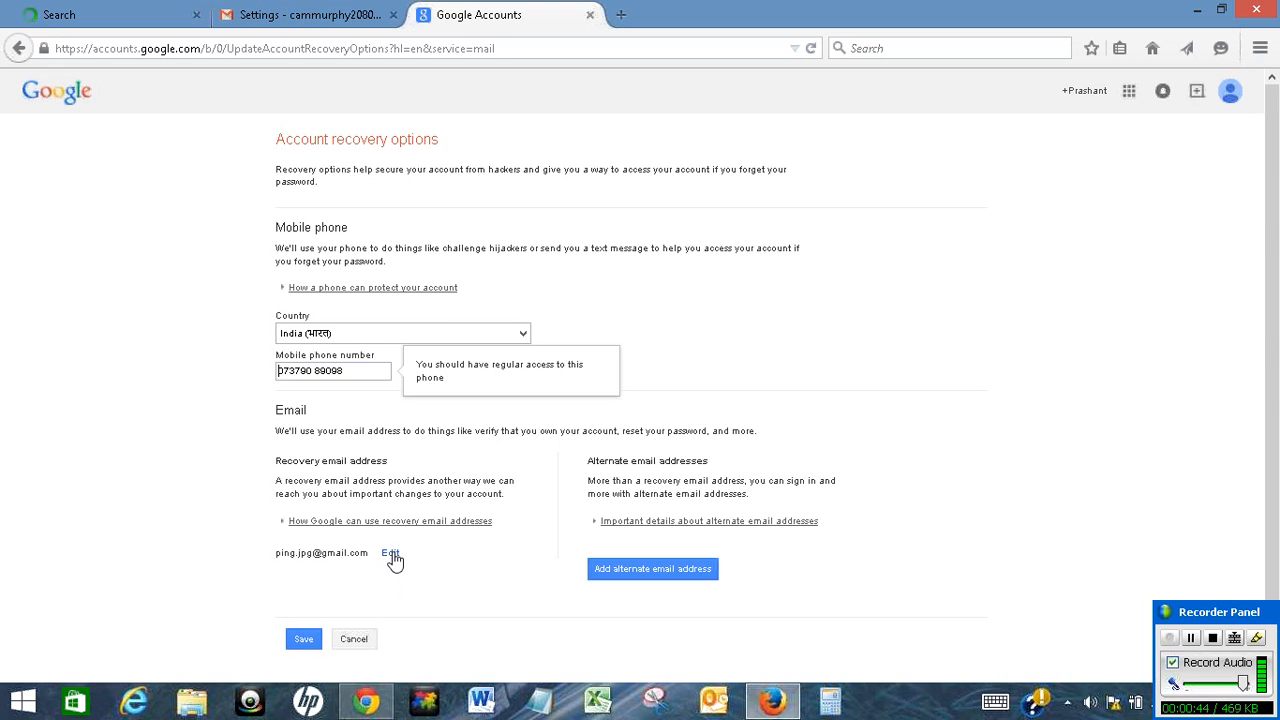
{"action": "left_click", "coordinate": [390, 552]}
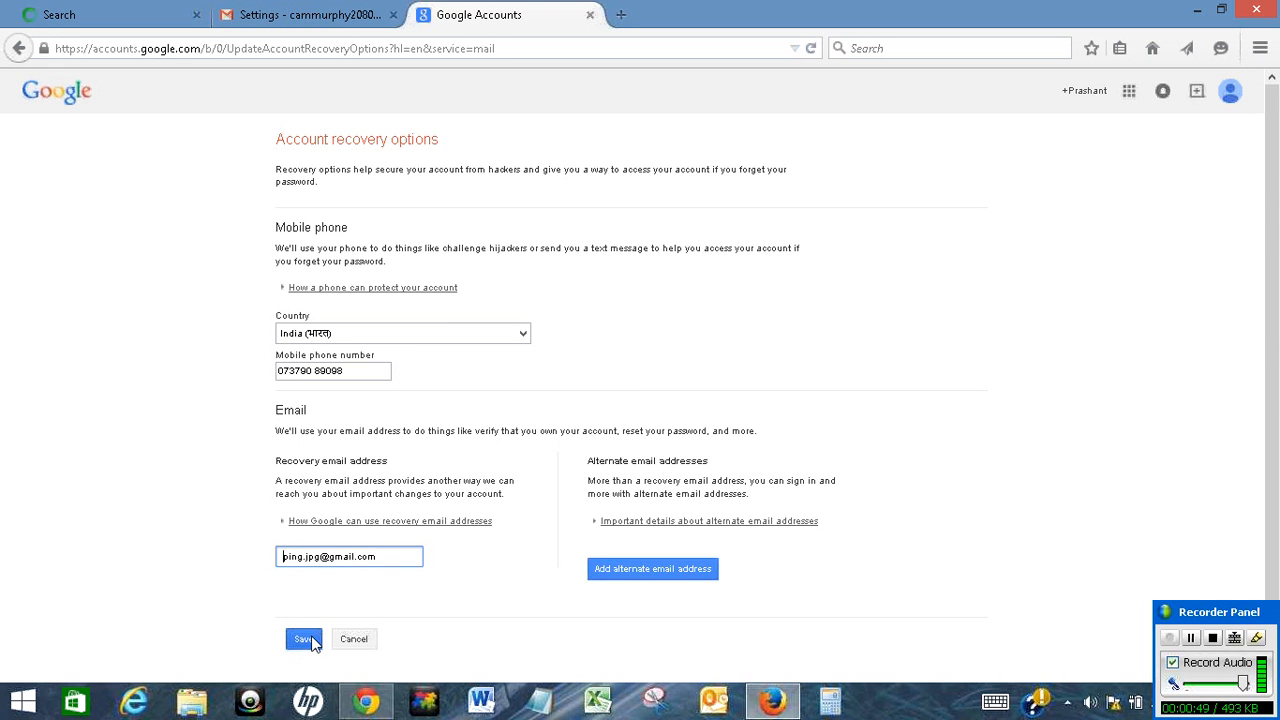
{"action": "mouse_move", "coordinate": [584, 550]}
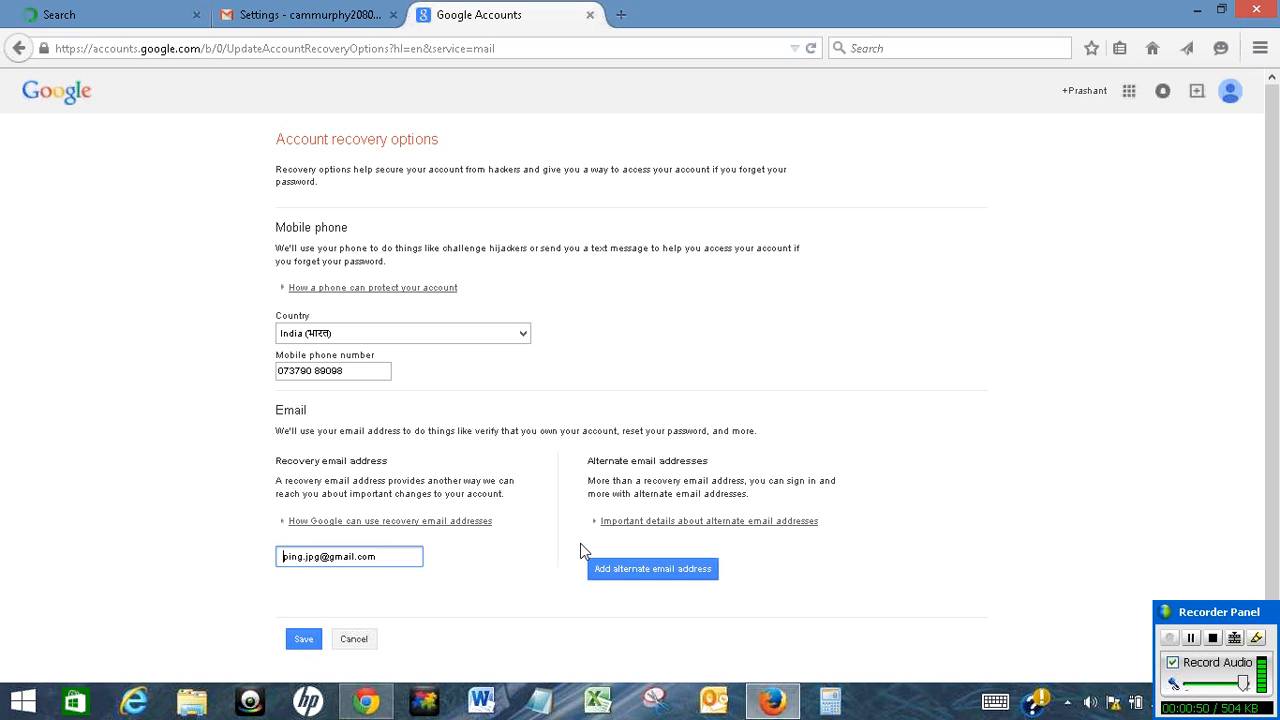